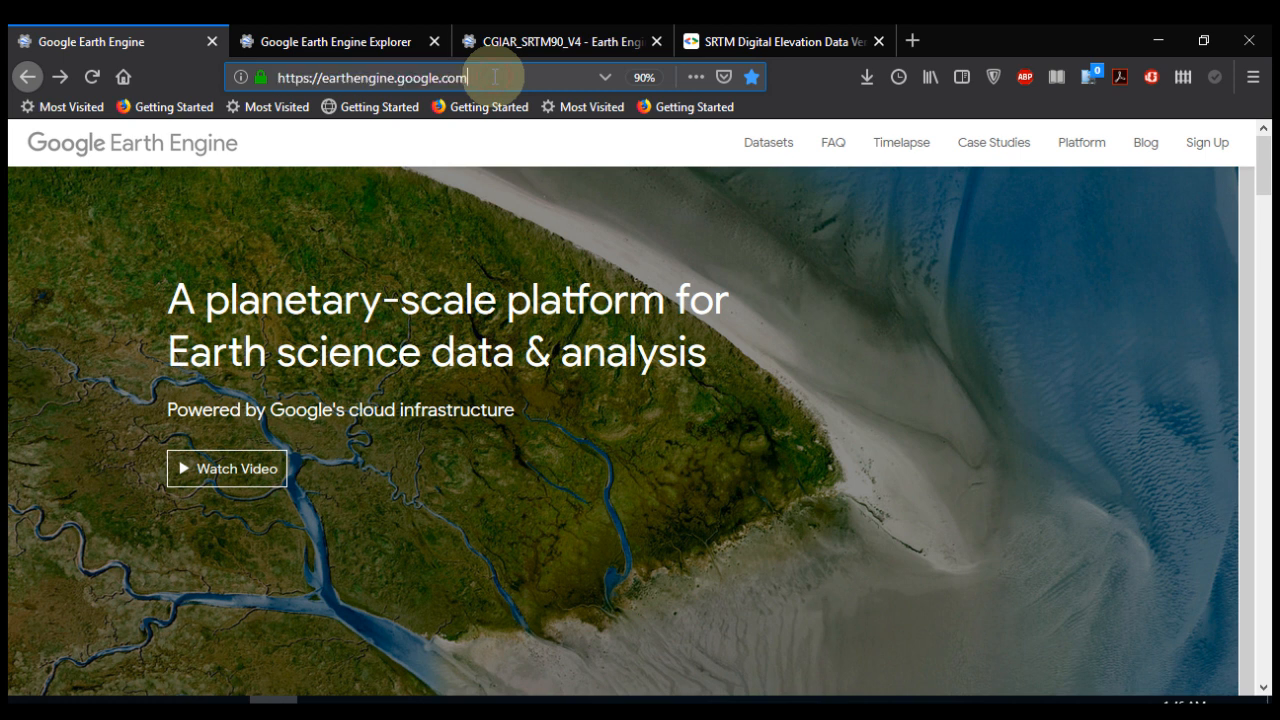
{"action": "mouse_move", "coordinate": [1252, 205]}
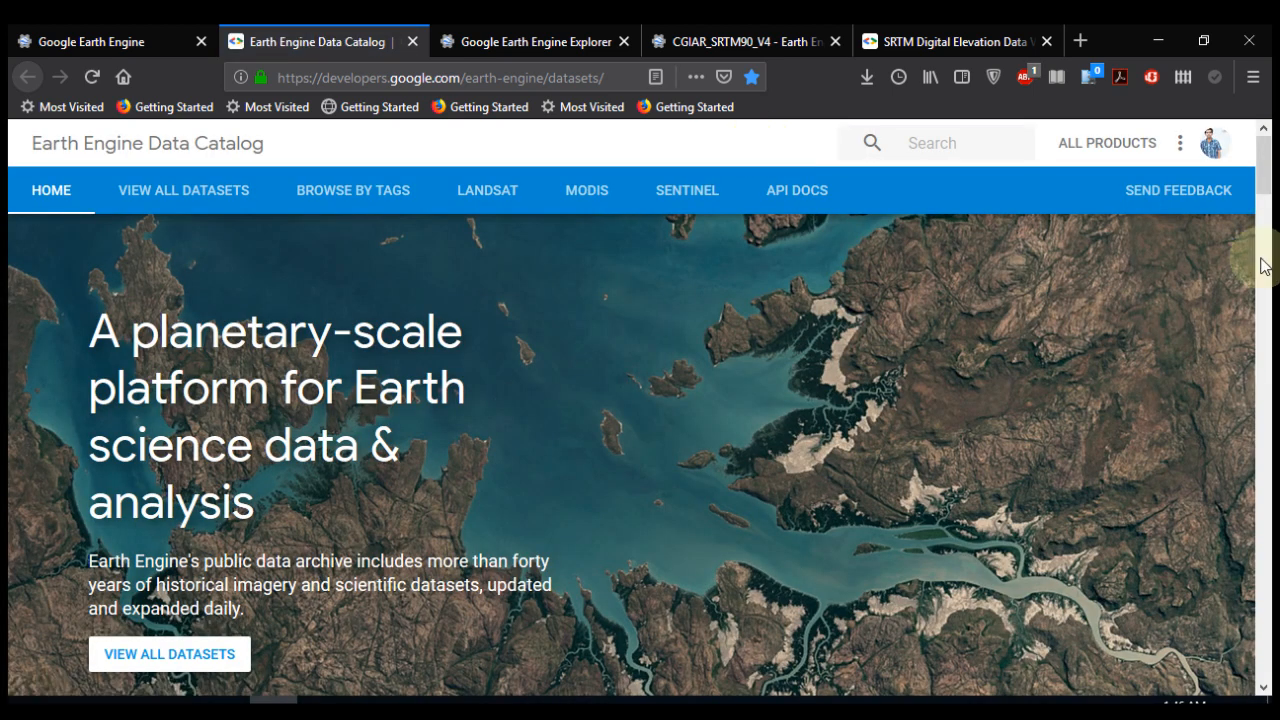
Scroll through the temperature, climate, imagery and terrain categories, then back to the top
{"action": "scroll", "scroll_direction": "down", "scroll_amount": 3}
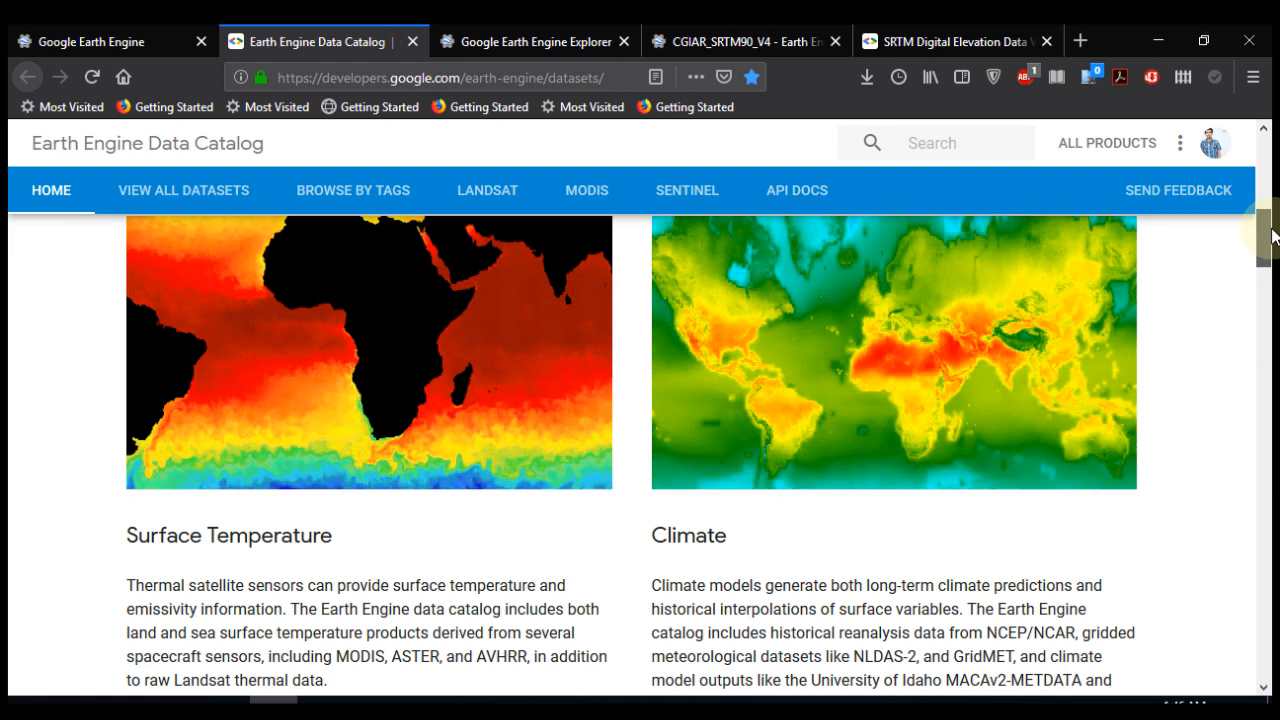
{"action": "scroll", "scroll_direction": "down", "scroll_amount": 3}
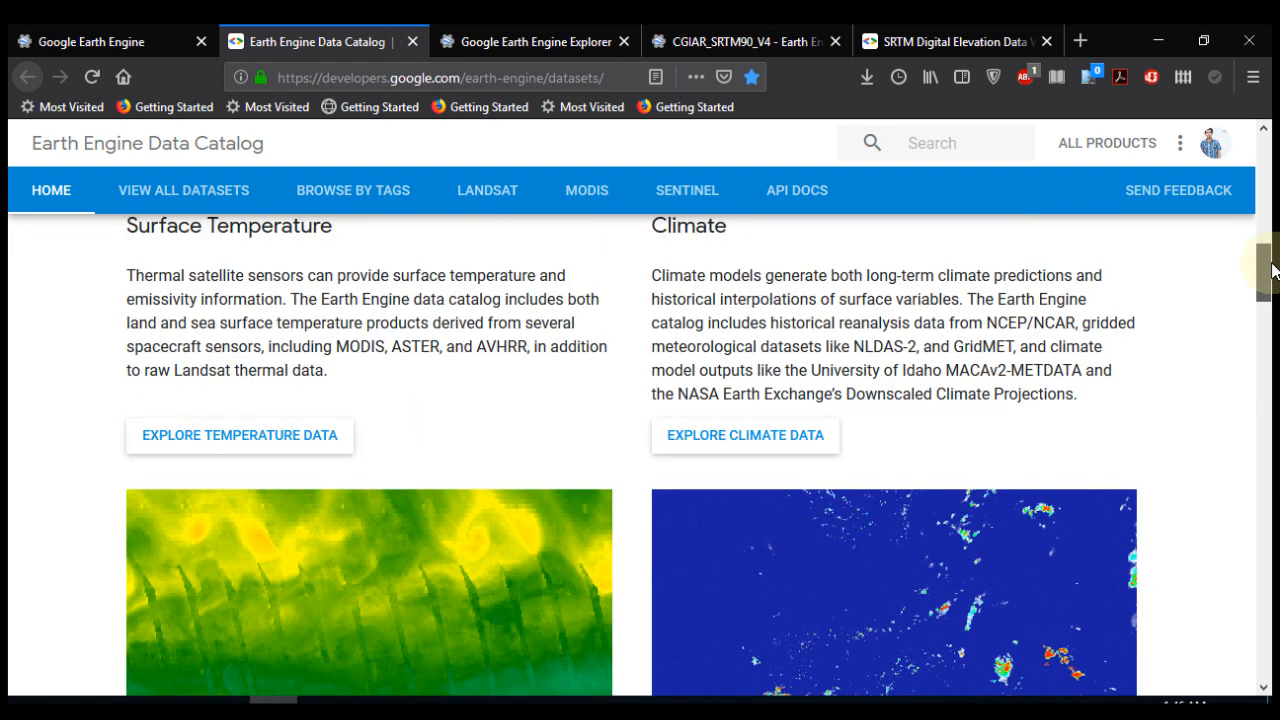
{"action": "scroll", "scroll_direction": "down", "scroll_amount": 3}
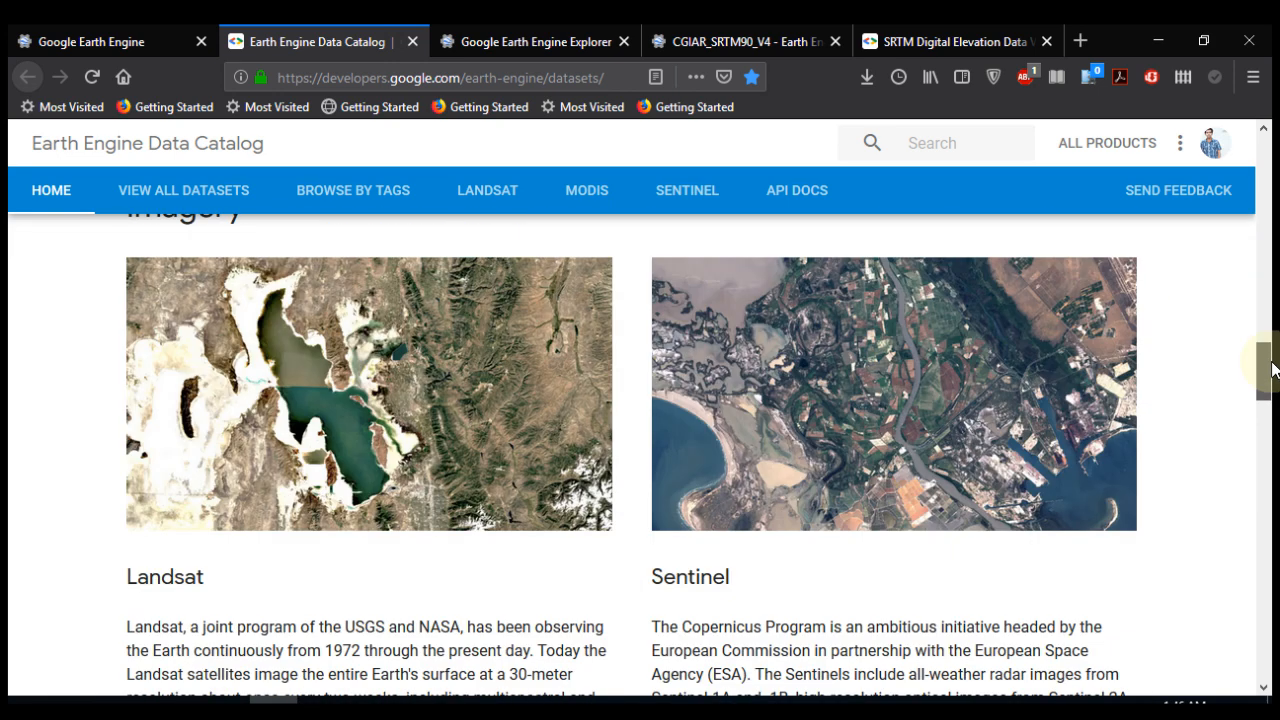
{"action": "scroll", "scroll_direction": "down", "scroll_amount": 3}
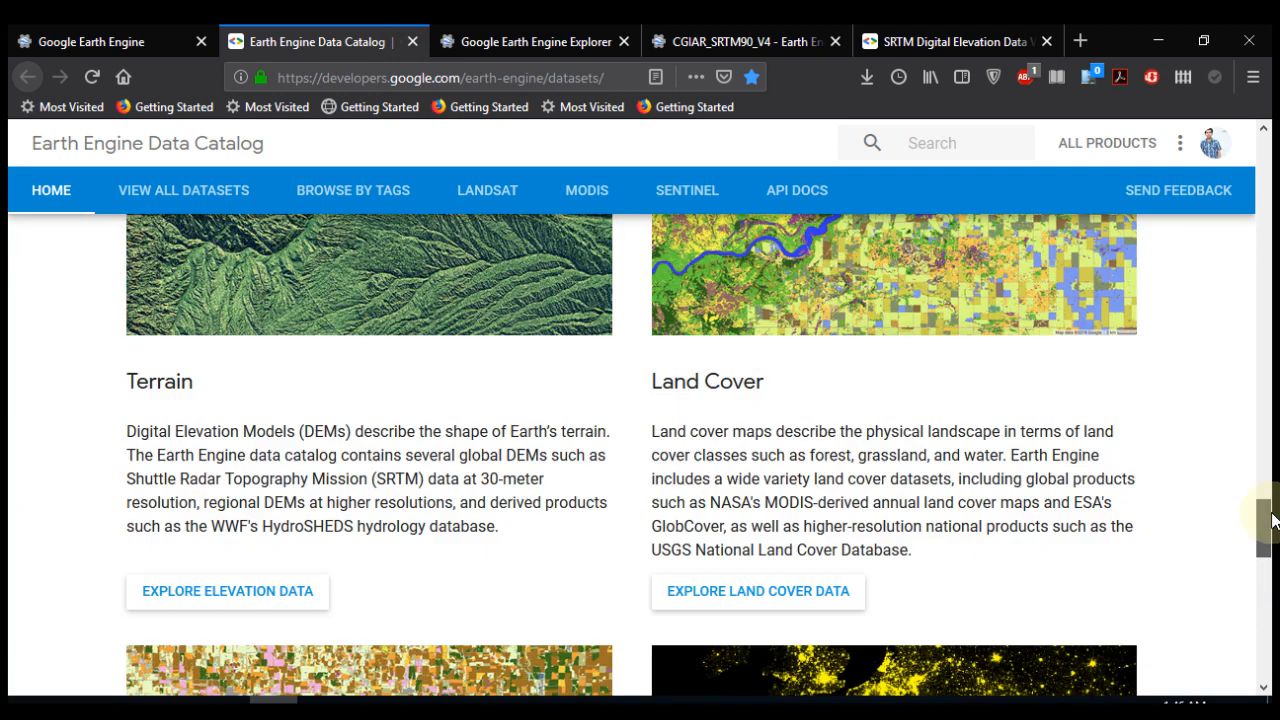
{"action": "scroll", "scroll_direction": "up", "scroll_amount": 3}
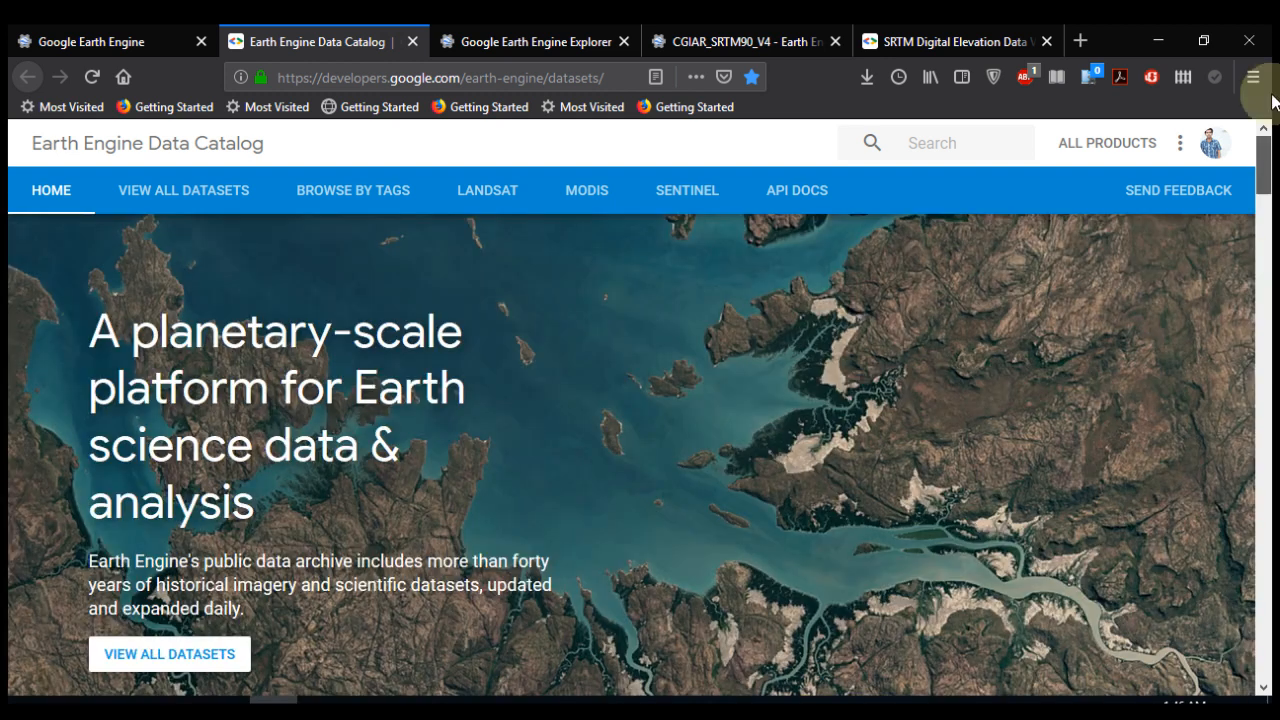
{"action": "mouse_move", "coordinate": [210, 654]}
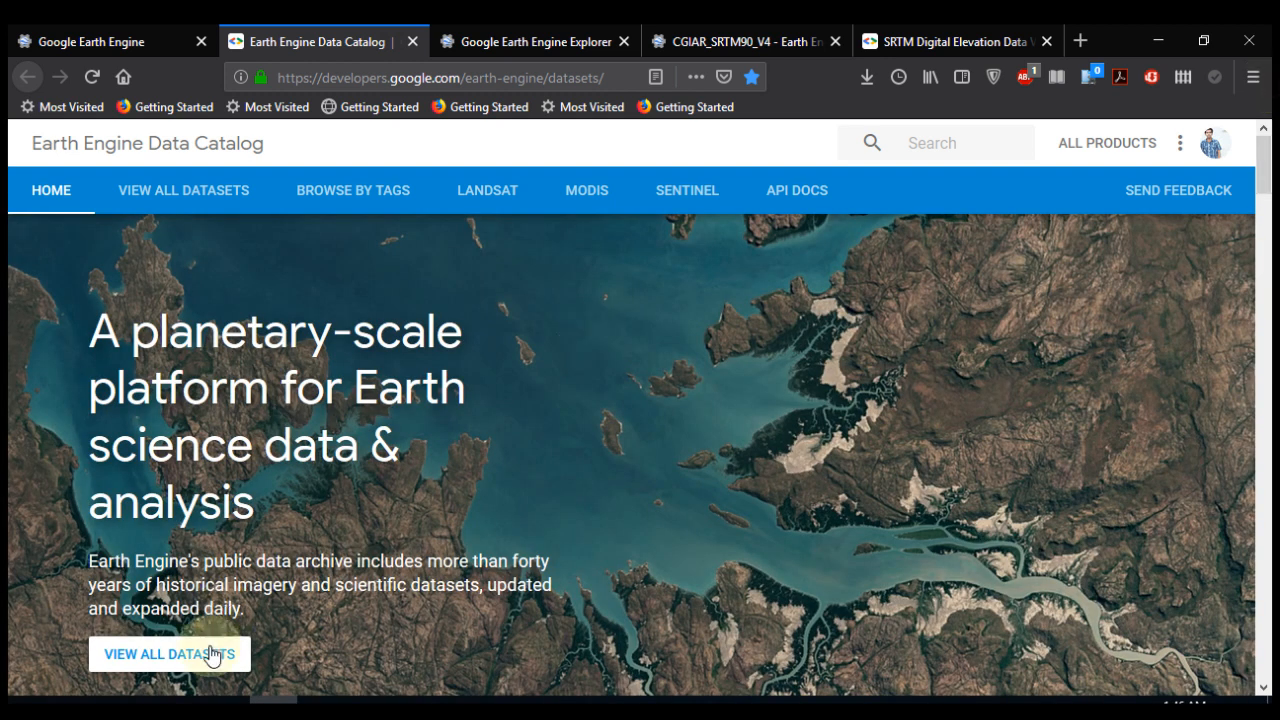
Open the full dataset list and filter it for 'srtm'
{"action": "left_click", "coordinate": [168, 653]}
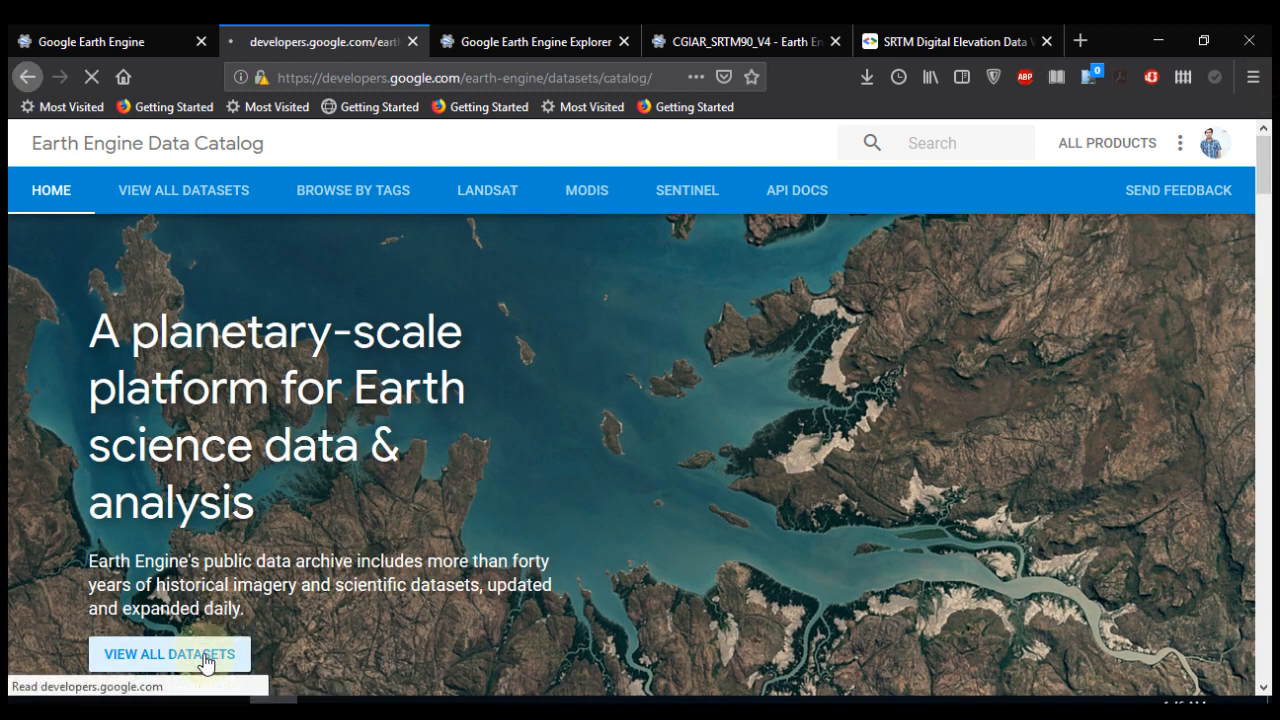
{"action": "left_click", "coordinate": [169, 653]}
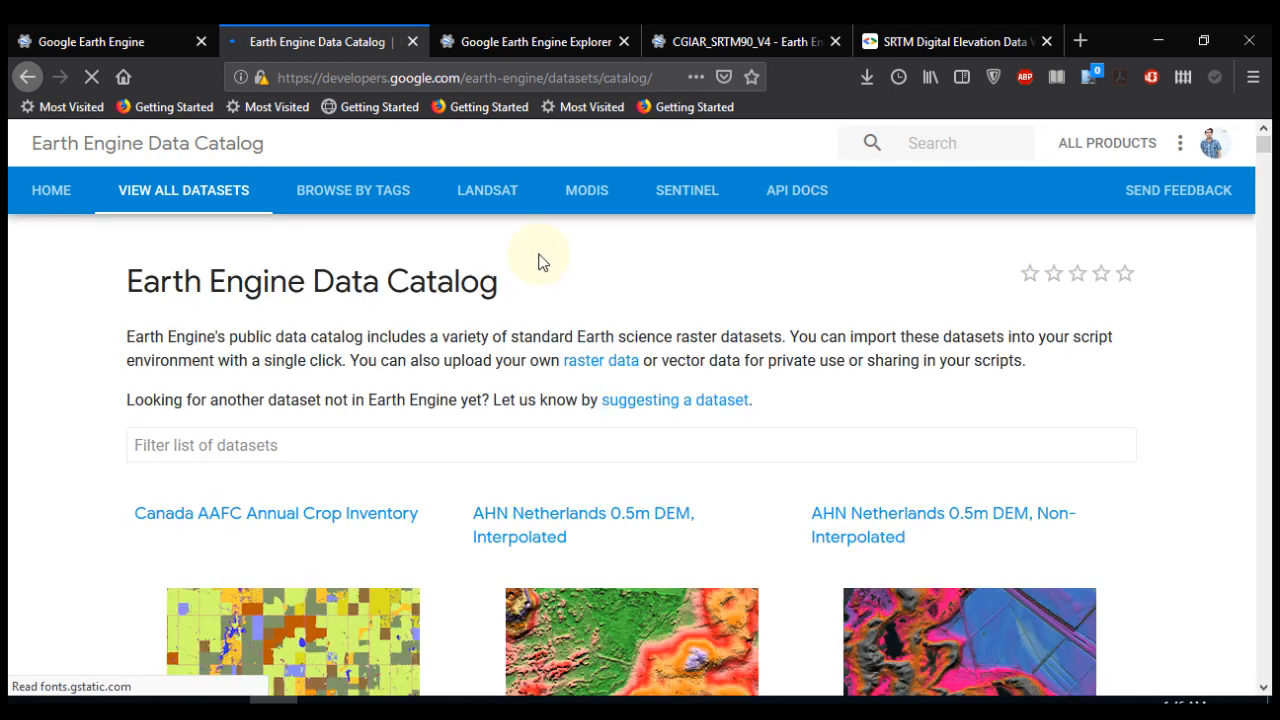
{"action": "scroll", "scroll_direction": "down", "scroll_amount": 3}
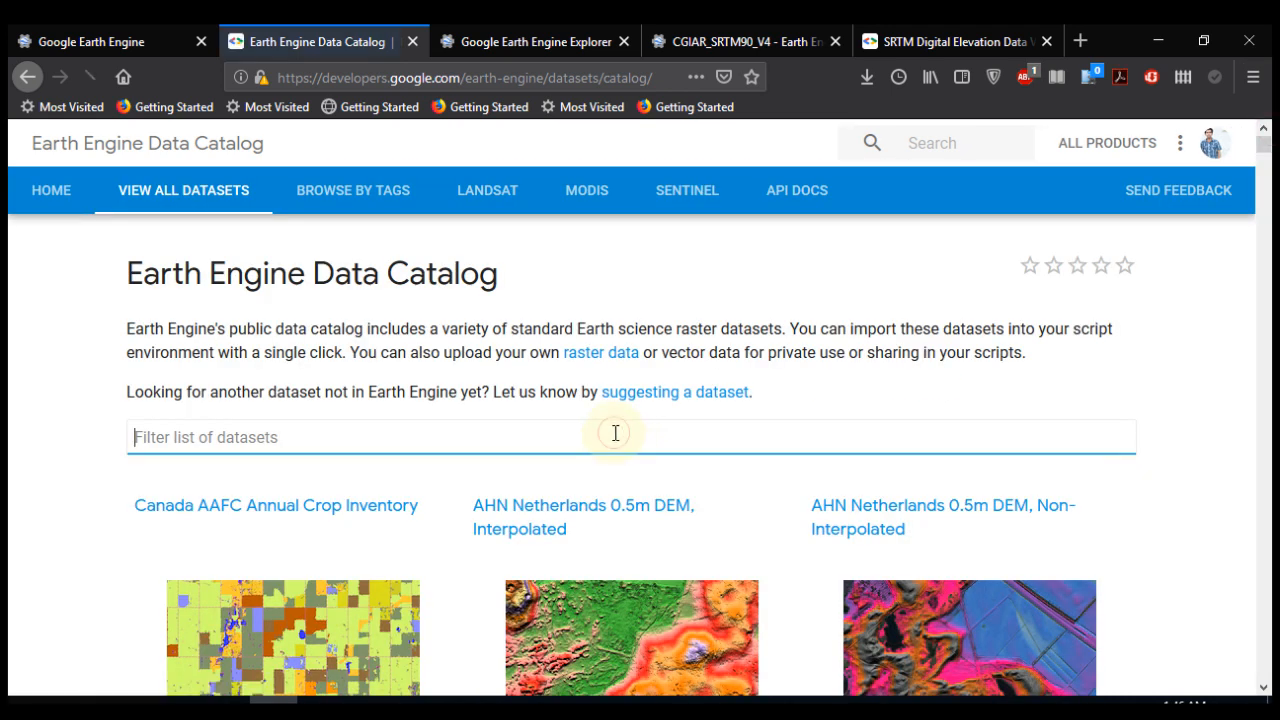
{"action": "type", "text": "s"}
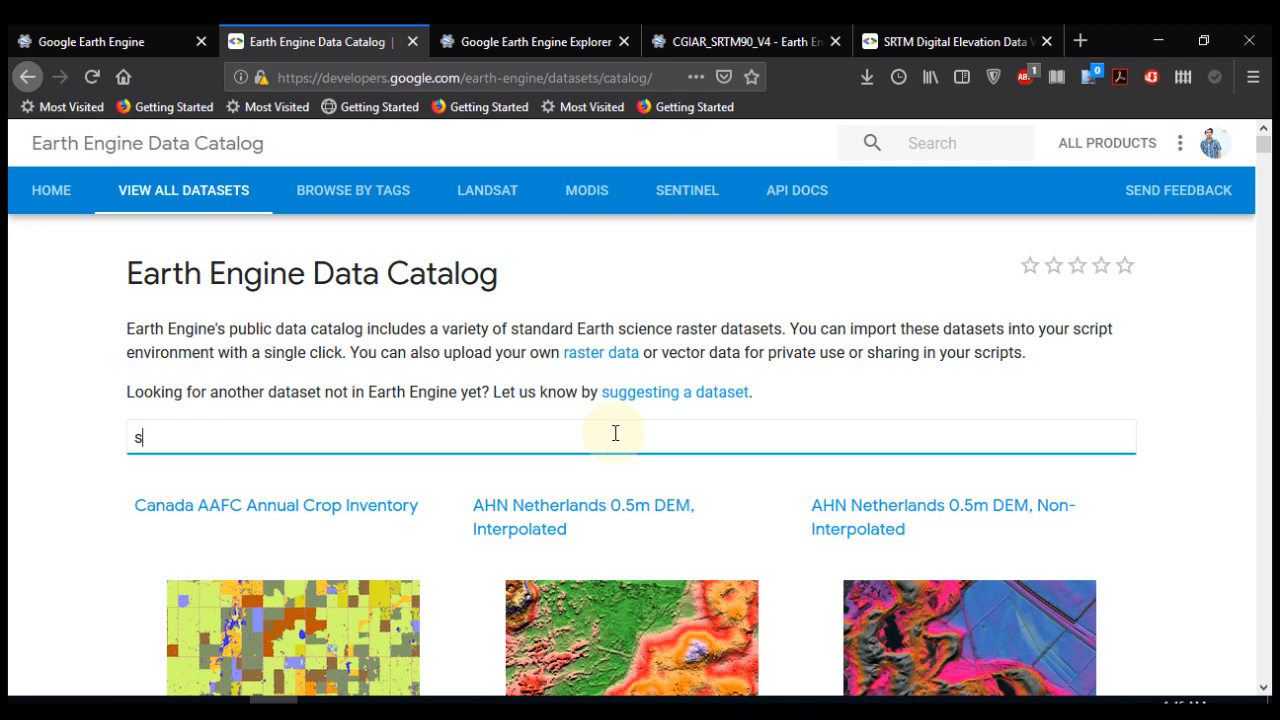
{"action": "type", "text": "rtm"}
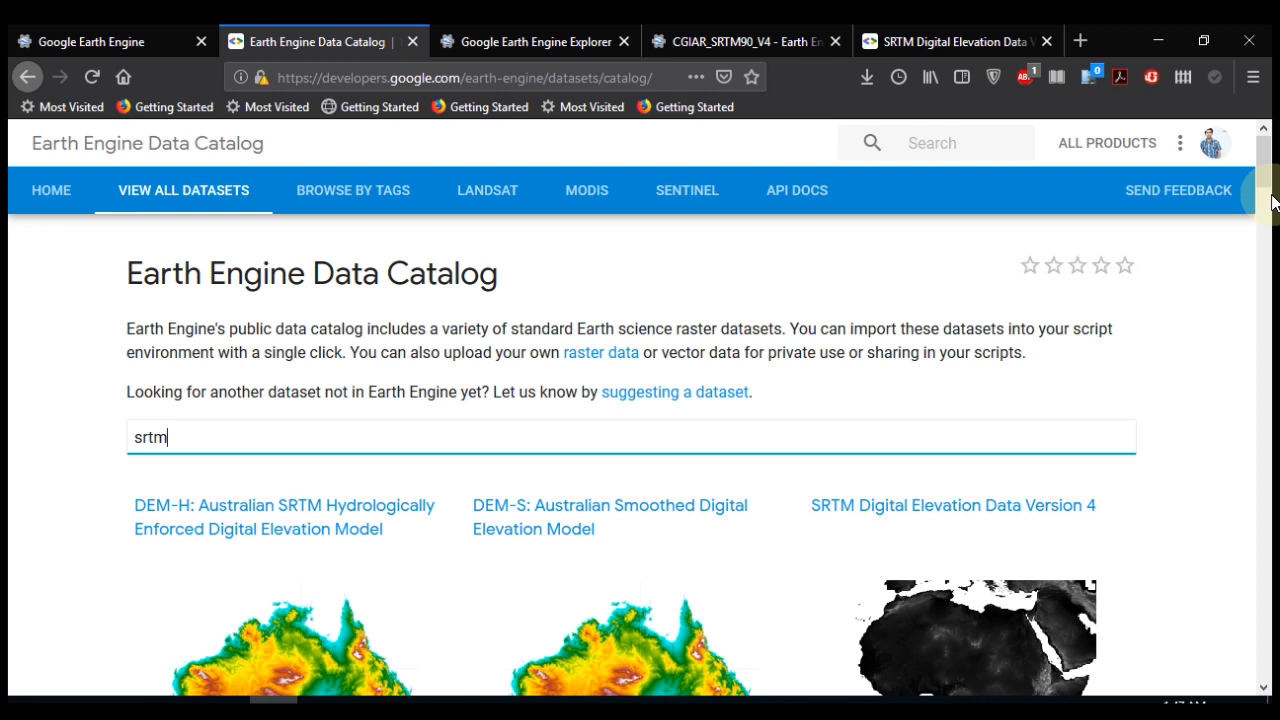
{"action": "scroll", "scroll_direction": "down", "scroll_amount": 3}
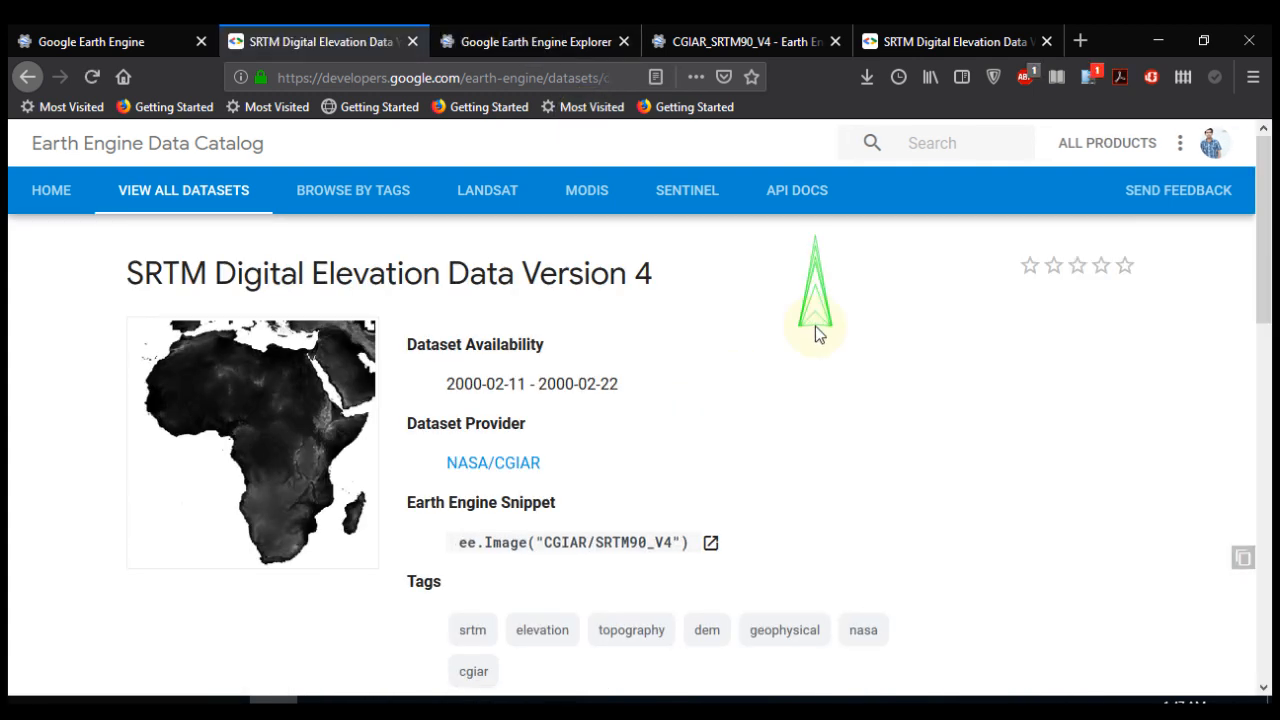
Review the Citations and Bands tabs of SRTM Digital Elevation Data Version 4
{"action": "scroll", "scroll_direction": "down", "scroll_amount": 3}
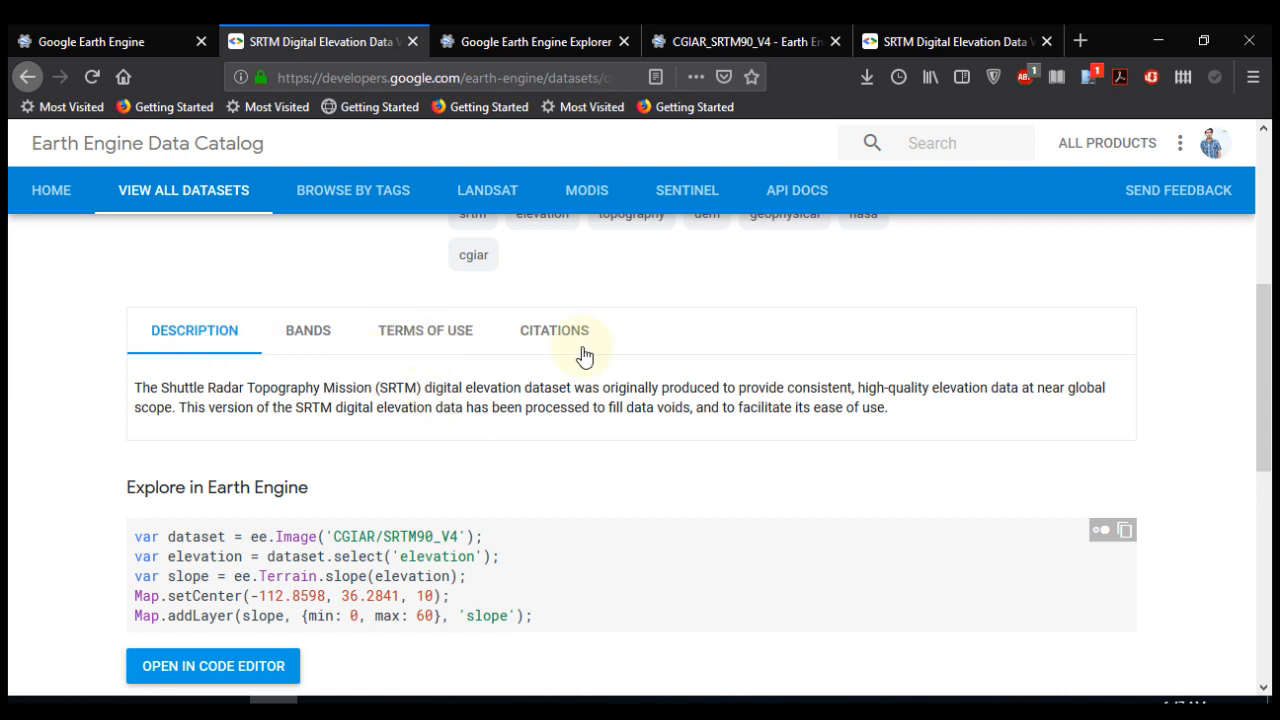
{"action": "left_click", "coordinate": [554, 330]}
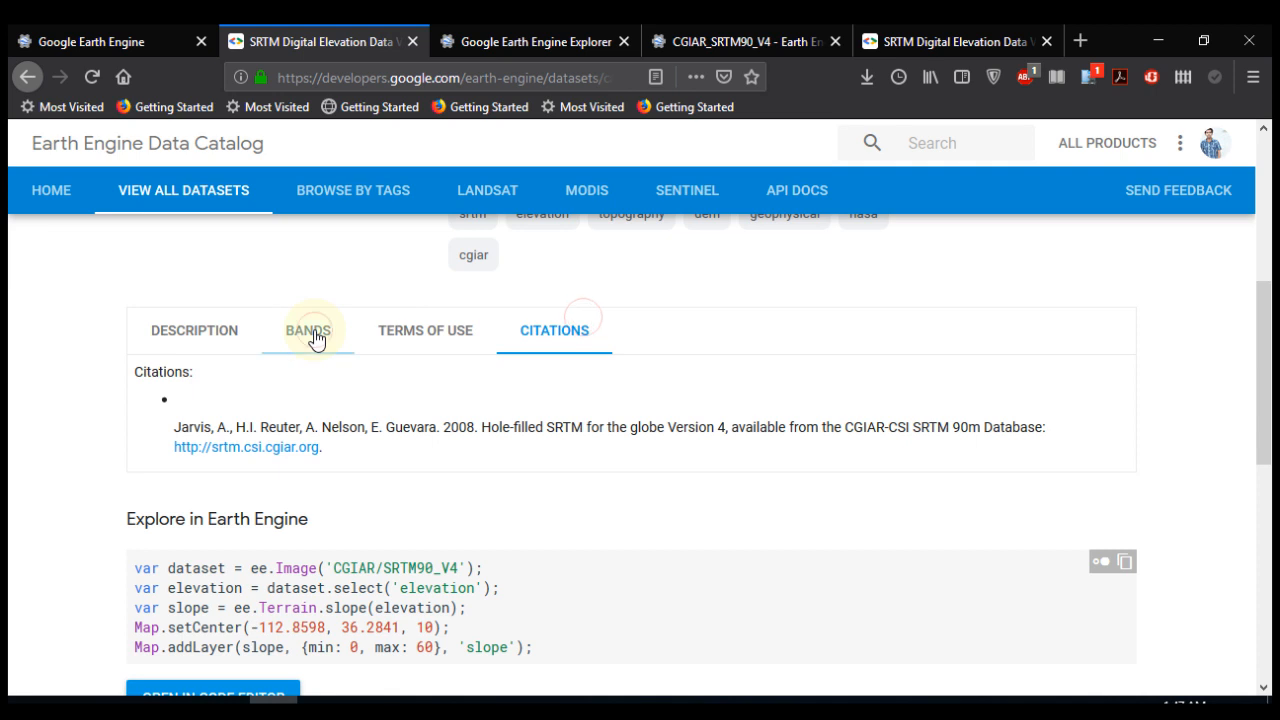
{"action": "left_click", "coordinate": [194, 330]}
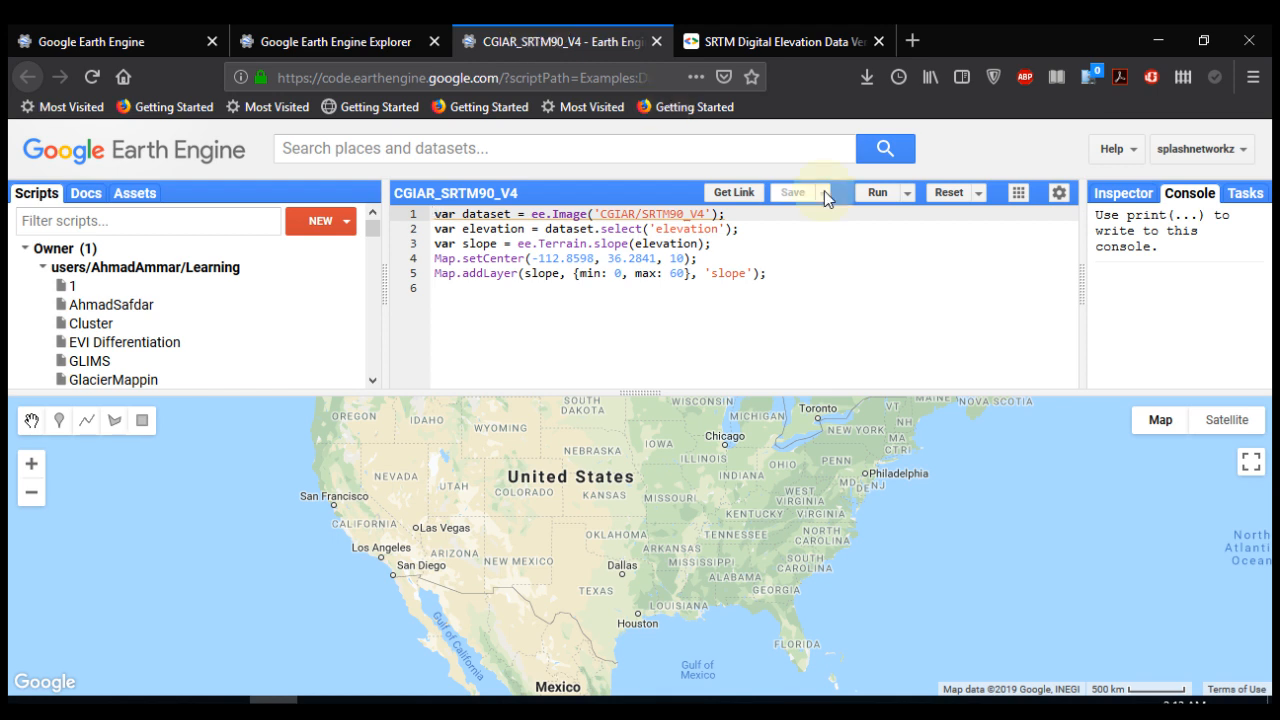
Run the CGIAR_SRTM90_V4 slope script and zoom the map out for a wider view
{"action": "left_click", "coordinate": [877, 192]}
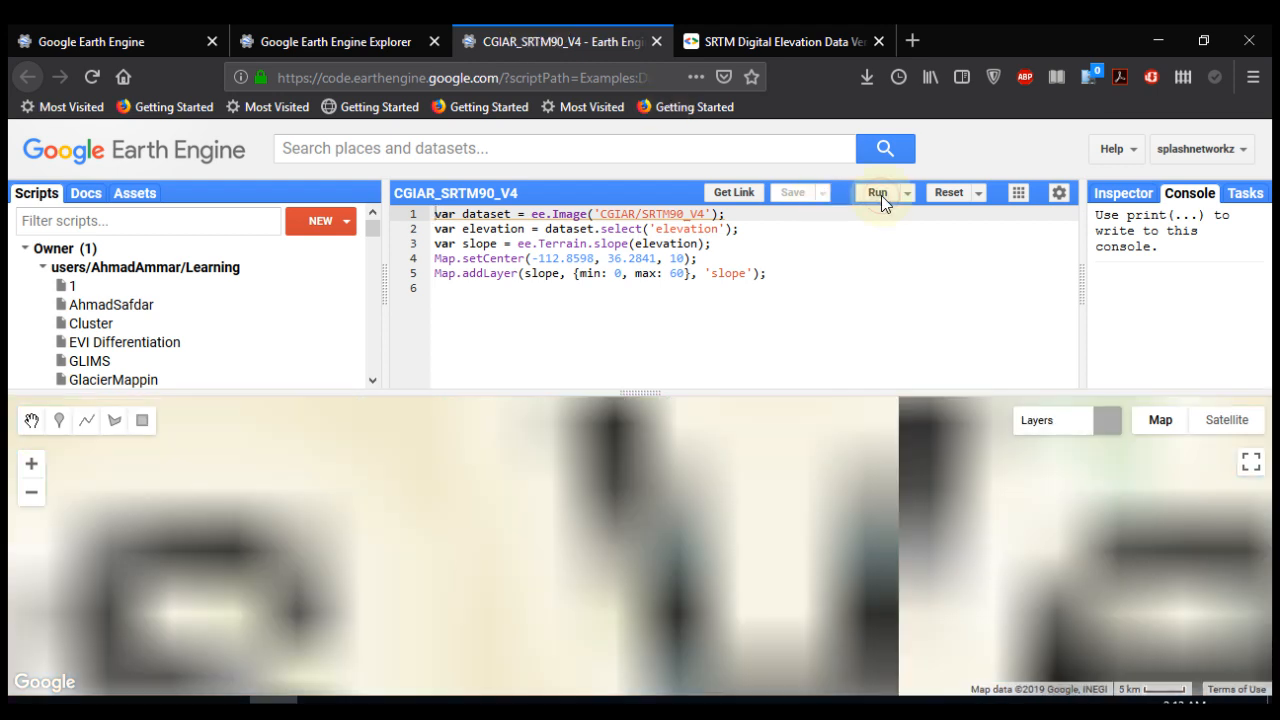
{"action": "left_click", "coordinate": [877, 192]}
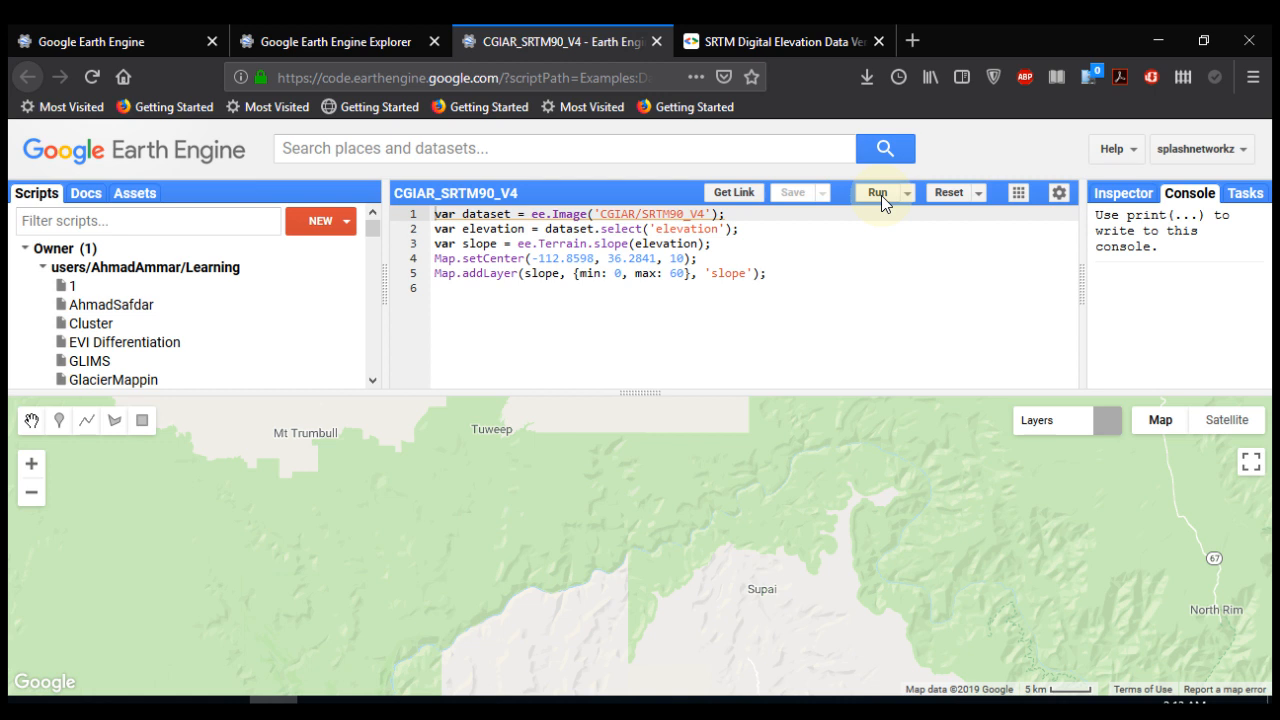
{"action": "left_click", "coordinate": [877, 192]}
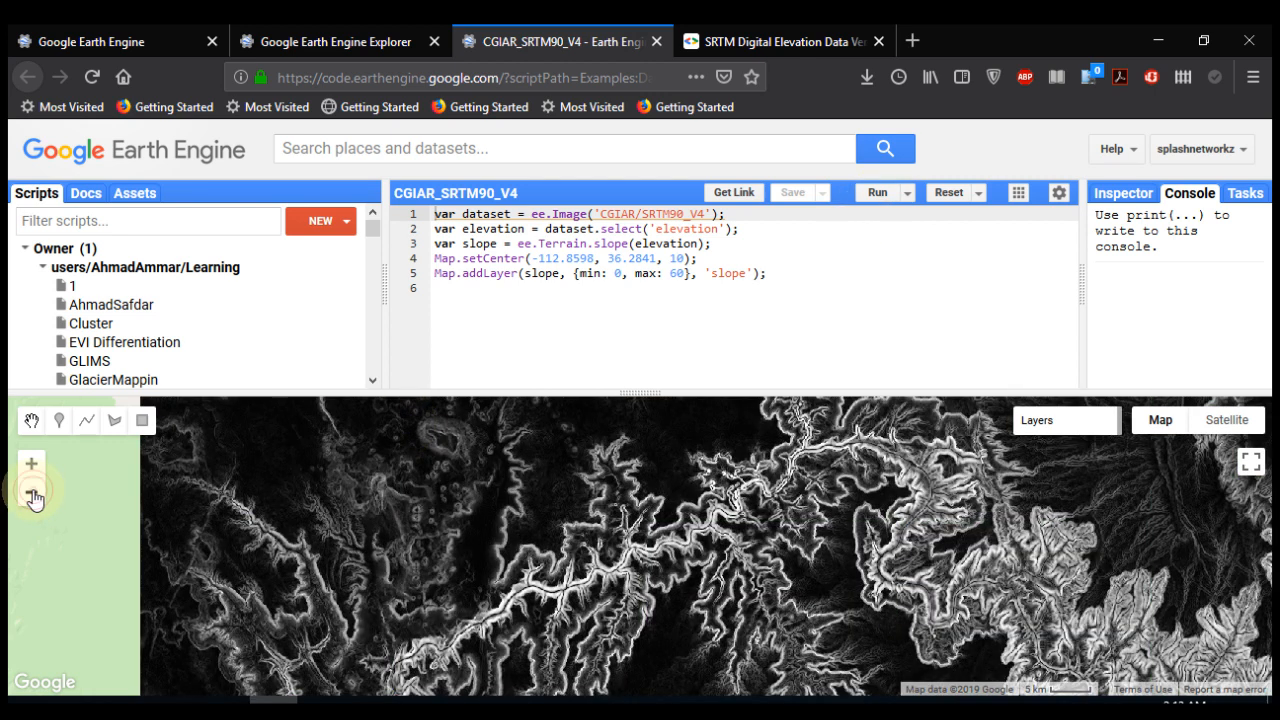
{"action": "left_click", "coordinate": [32, 497]}
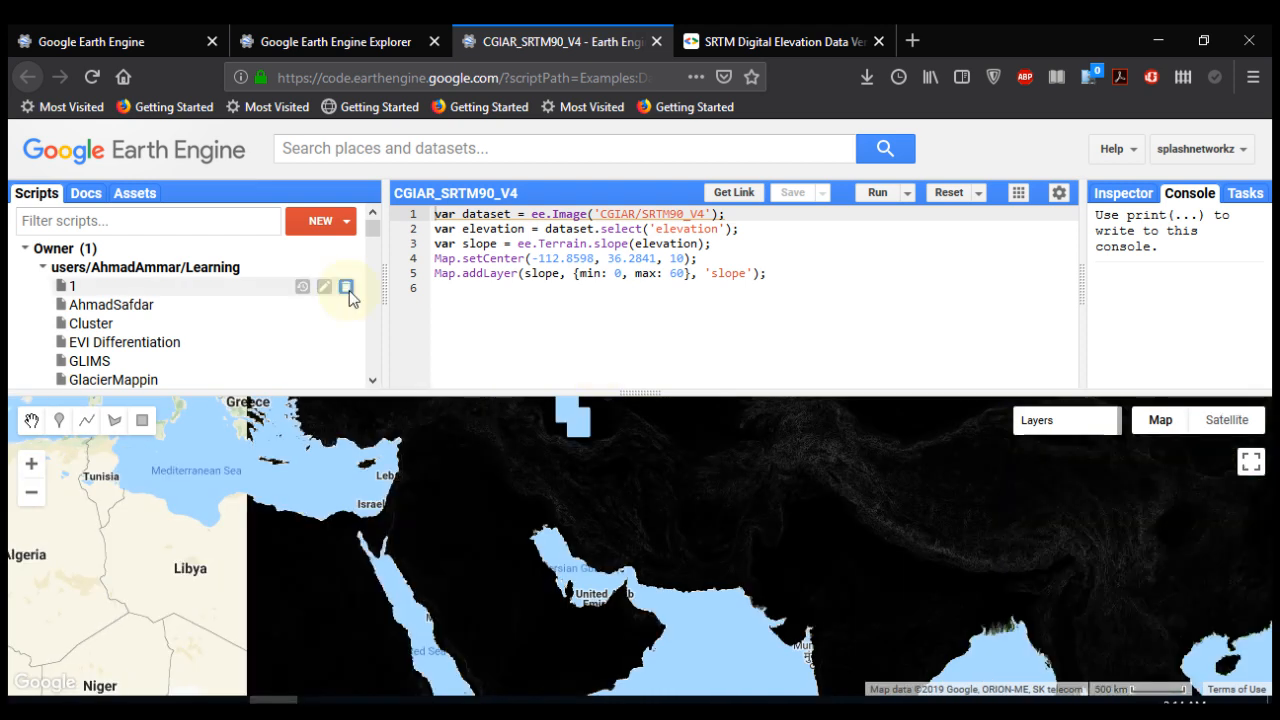
{"action": "mouse_move", "coordinate": [142, 420]}
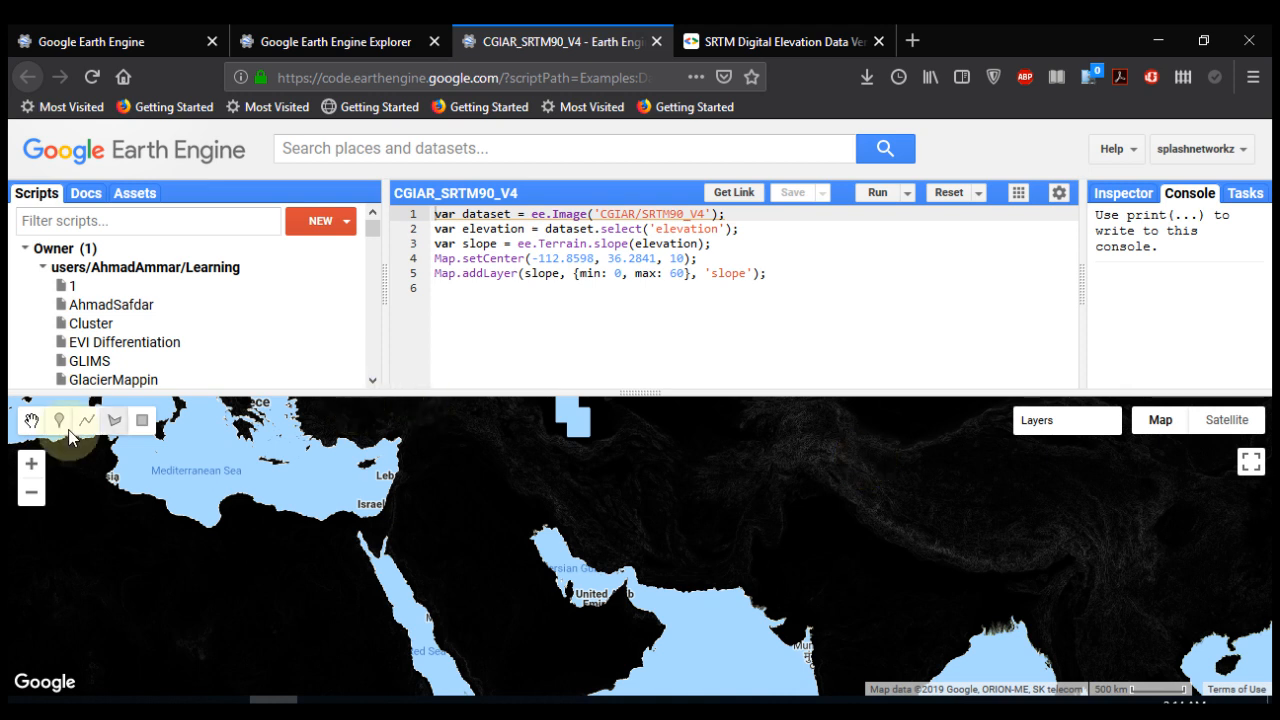
{"action": "mouse_move", "coordinate": [58, 420]}
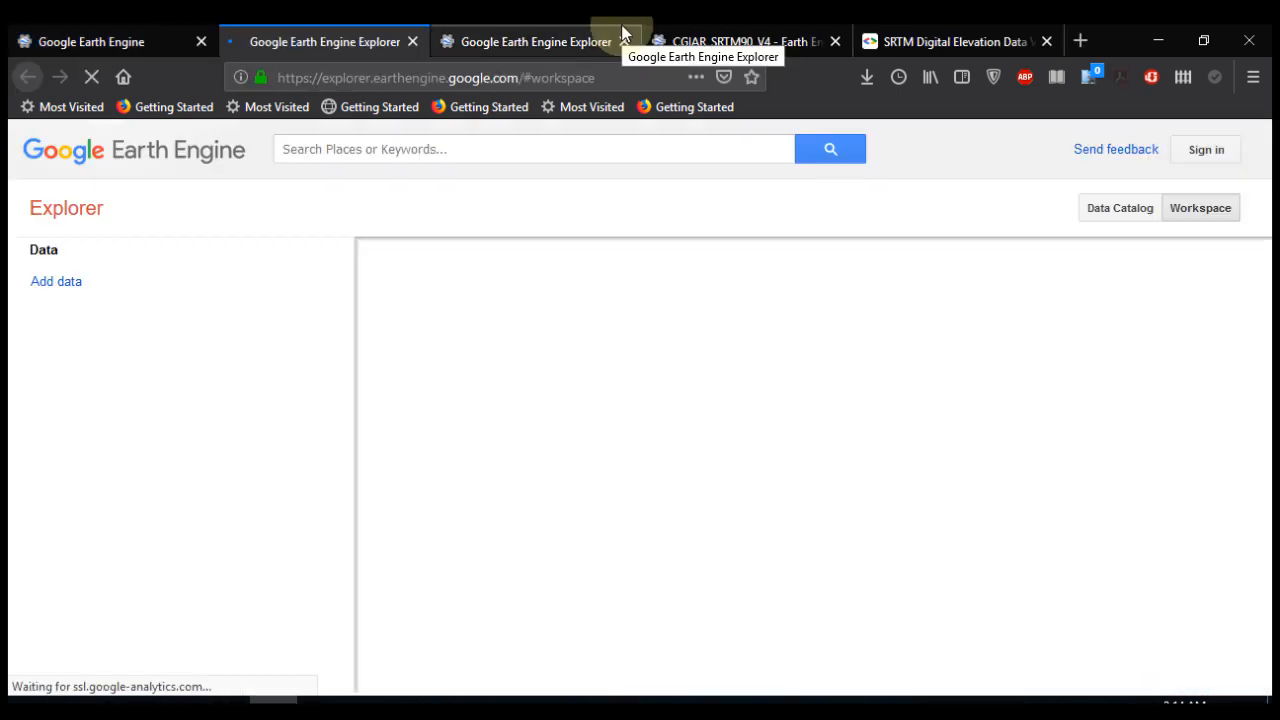
Search Explorer for 'srtm' and save the SRTM elevation layer's display settings
{"action": "type", "text": "s"}
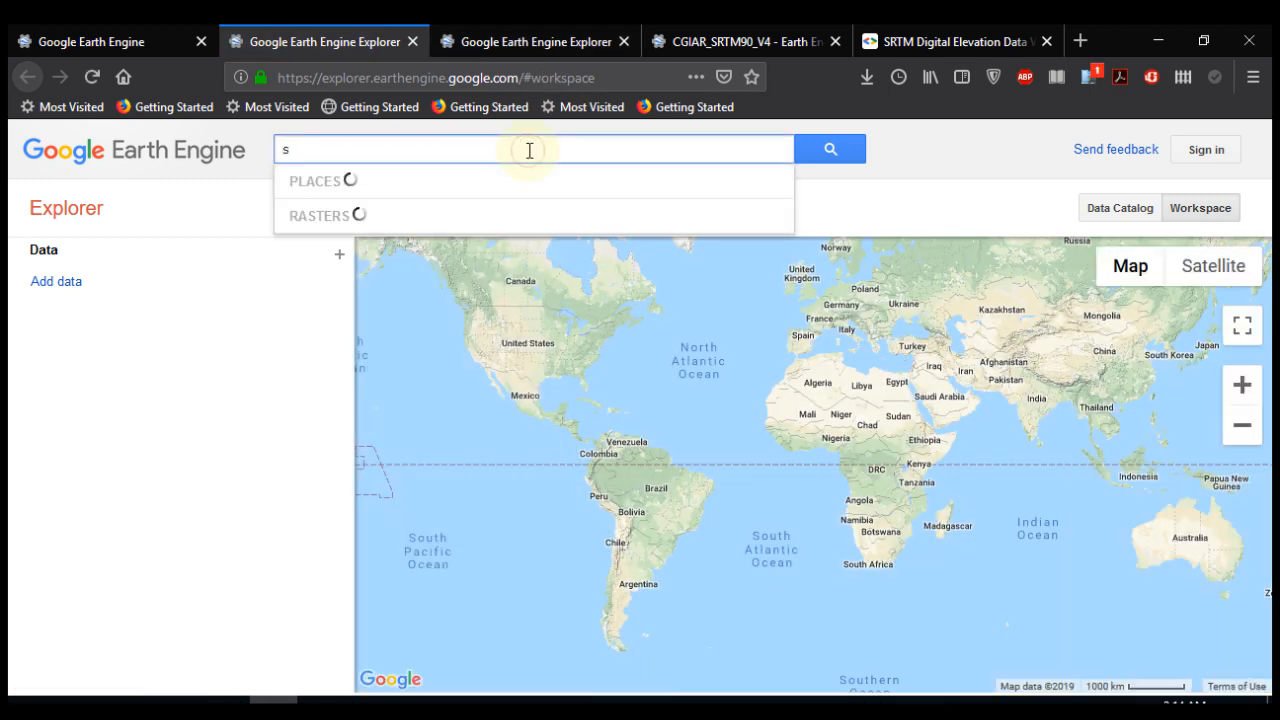
{"action": "type", "text": "rtm"}
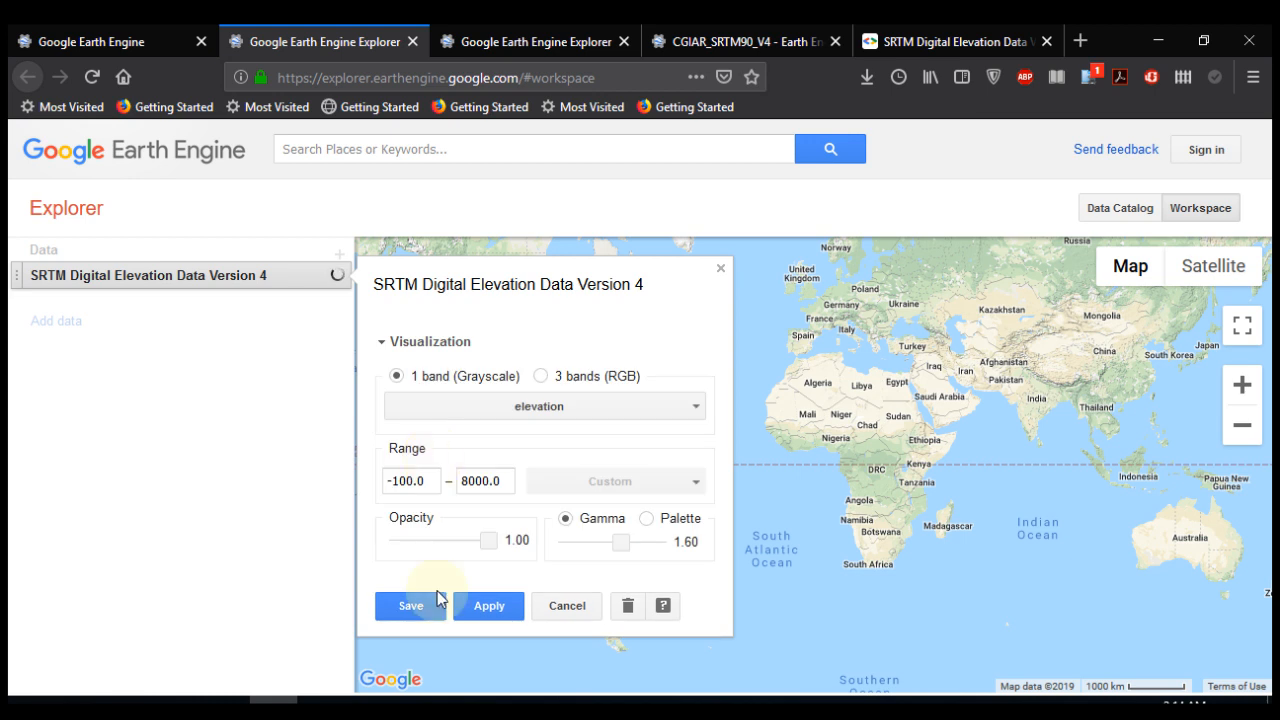
{"action": "left_click", "coordinate": [409, 606]}
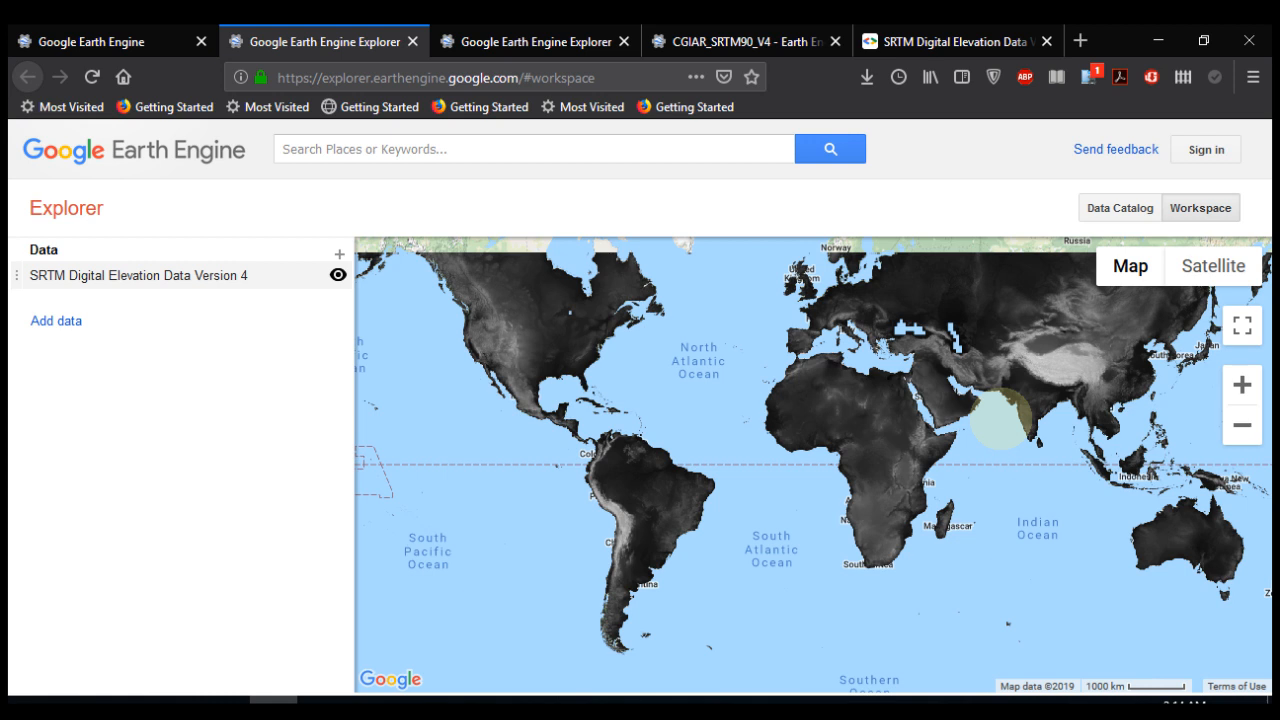
Close the duplicate Explorer tab and return to the Code Editor
{"action": "left_click", "coordinate": [745, 41]}
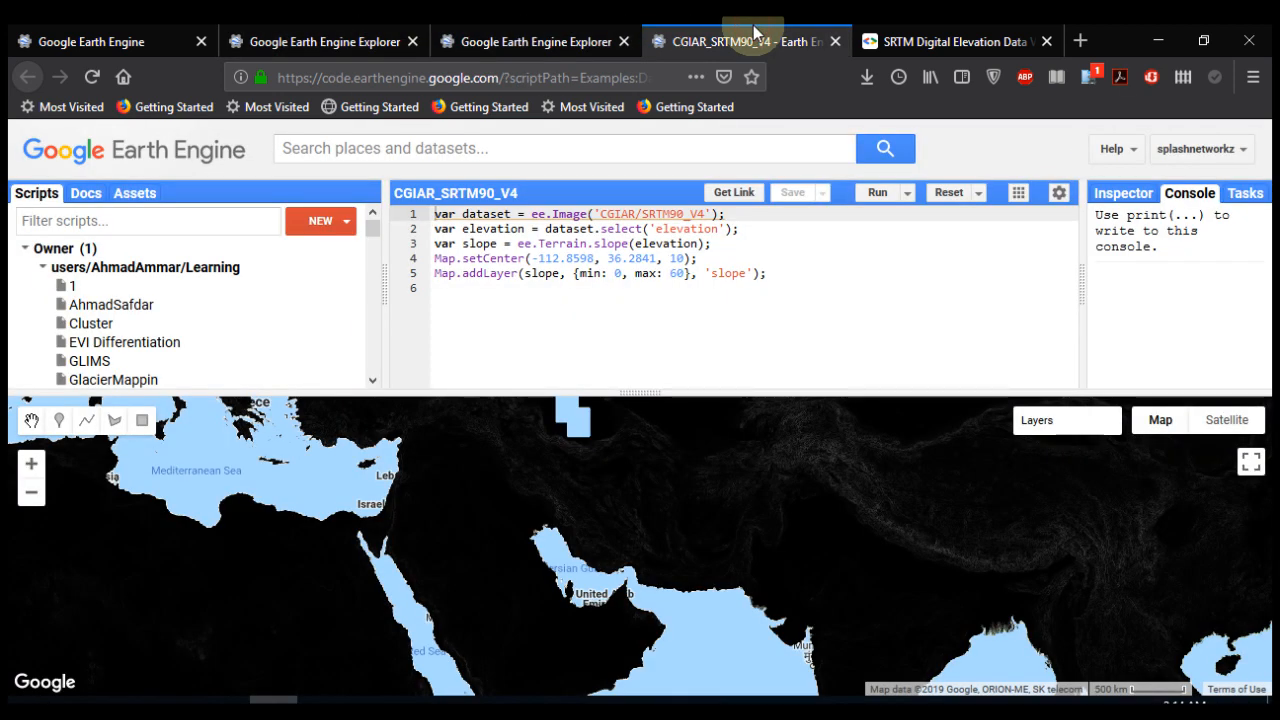
{"action": "mouse_move", "coordinate": [390, 41]}
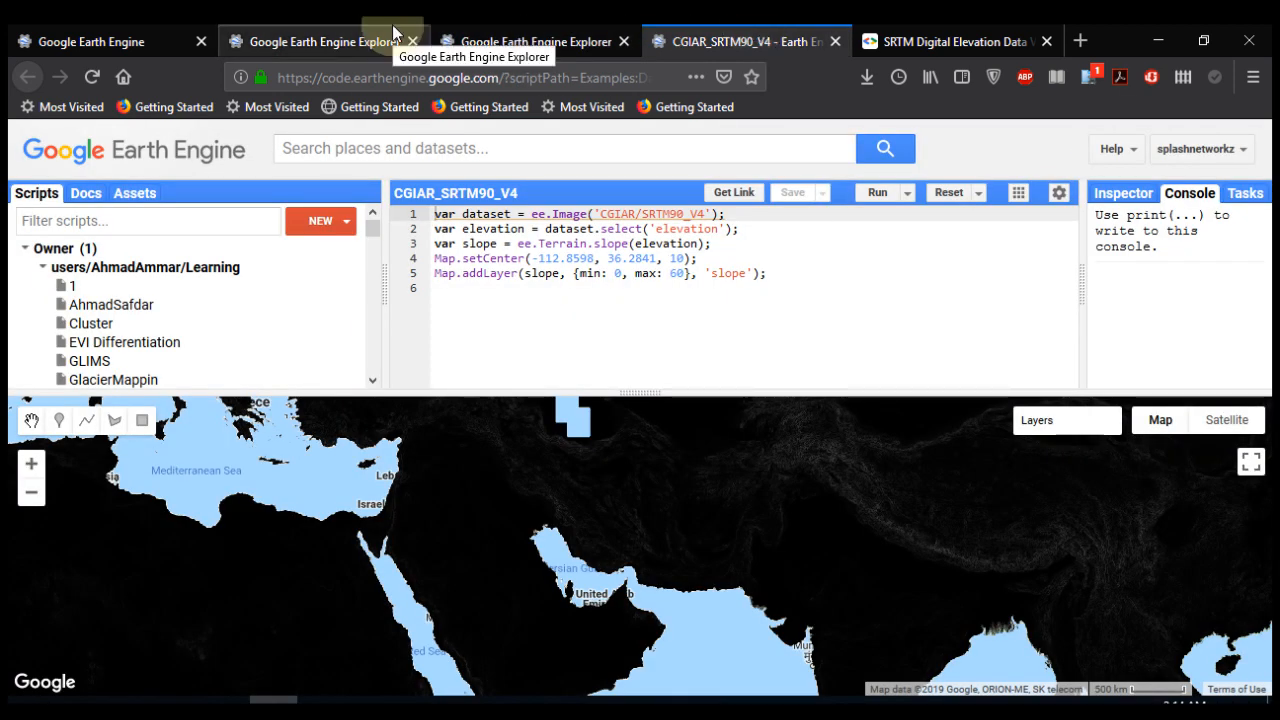
{"action": "left_click", "coordinate": [318, 41]}
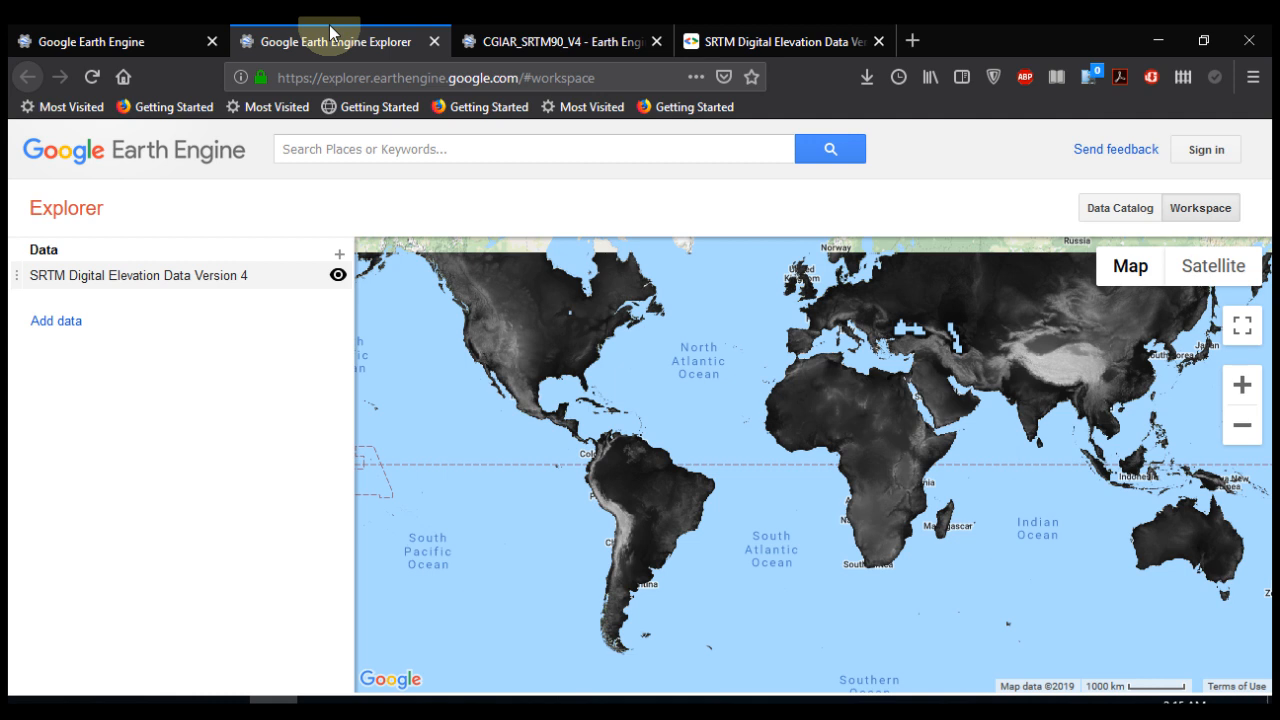
{"action": "left_click", "coordinate": [560, 41]}
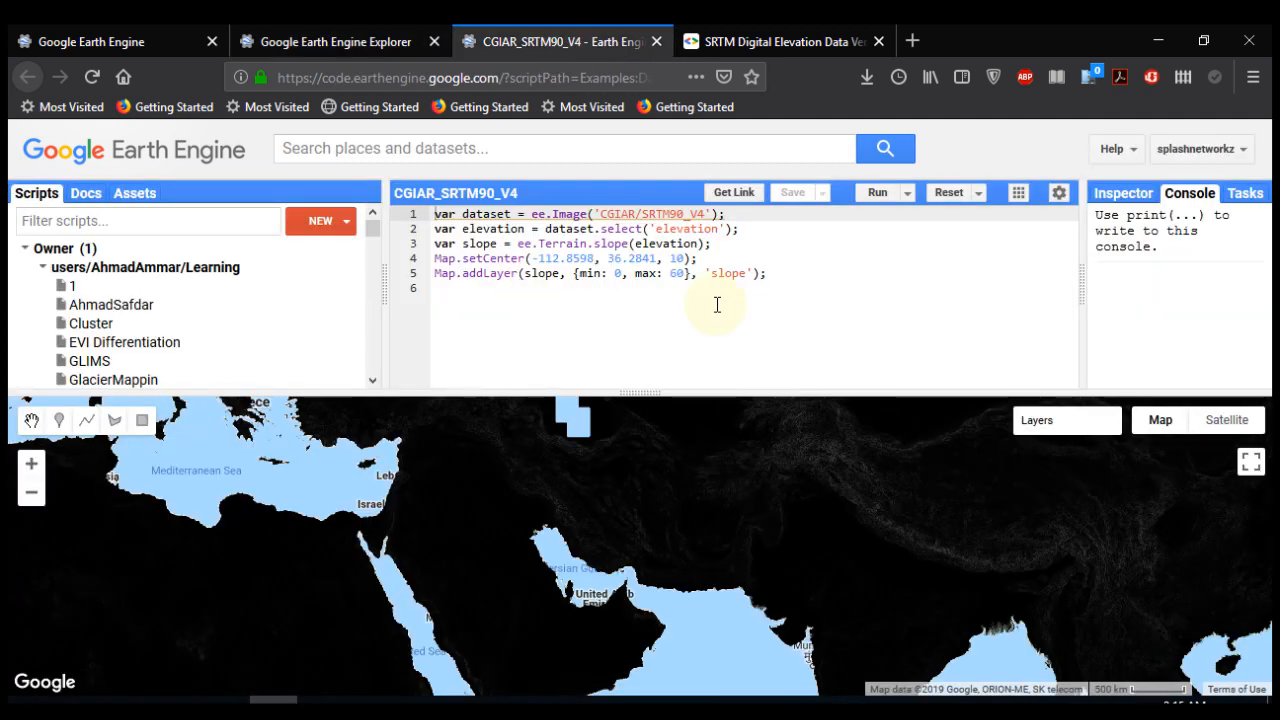
Switch to the earthengine.google.com home page tab
{"action": "left_click", "coordinate": [95, 41]}
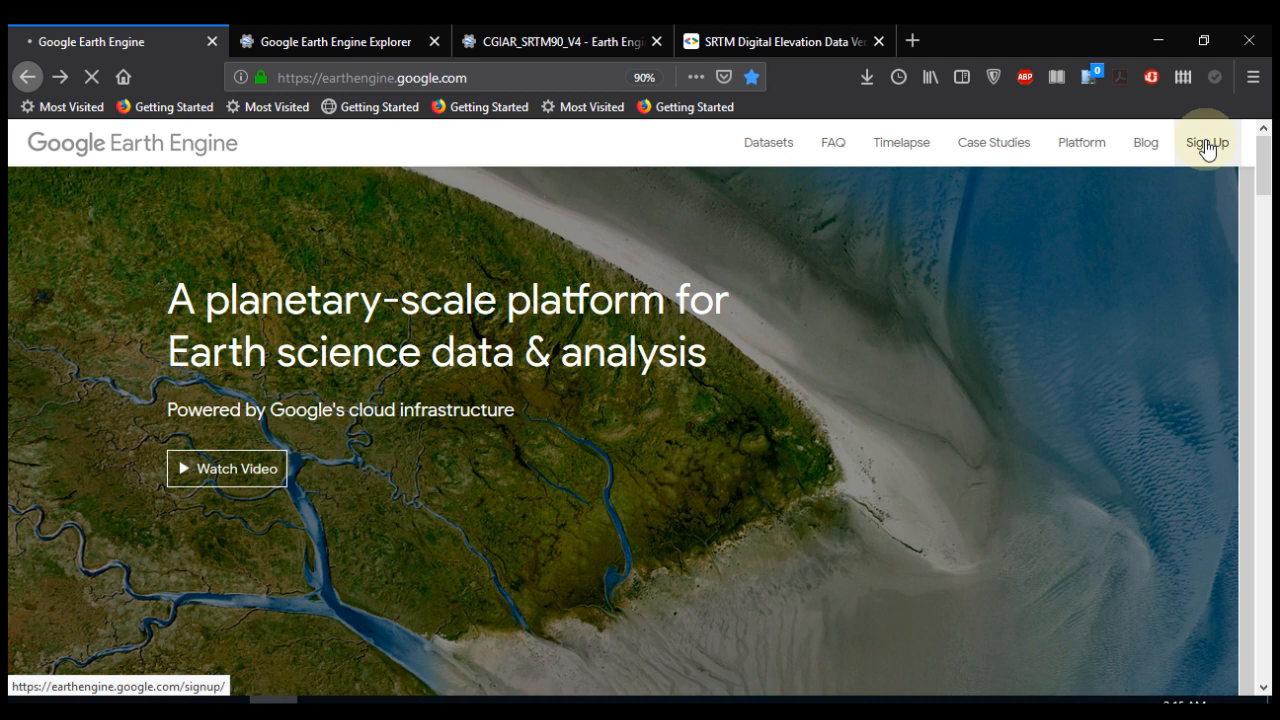
Submit the Earth Engine signup, check the Explorer elevation map, then return to the thank-you page
{"action": "left_click", "coordinate": [1207, 142]}
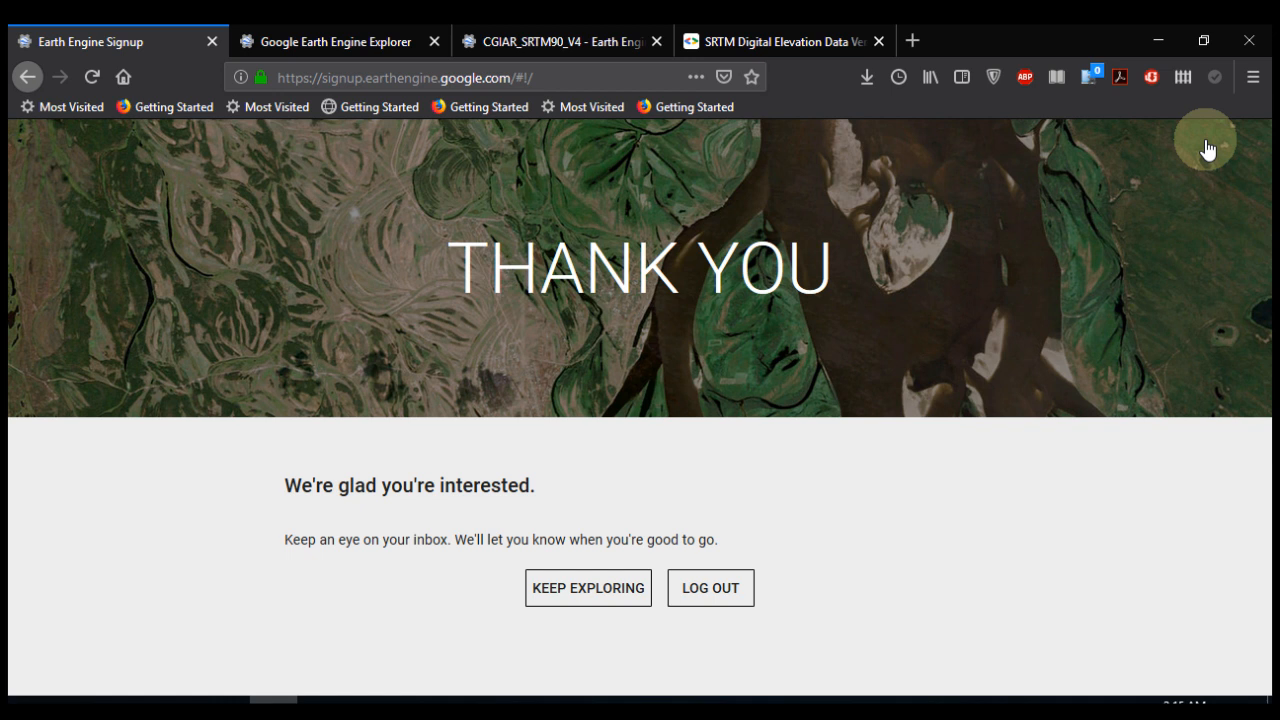
{"action": "left_click", "coordinate": [337, 41]}
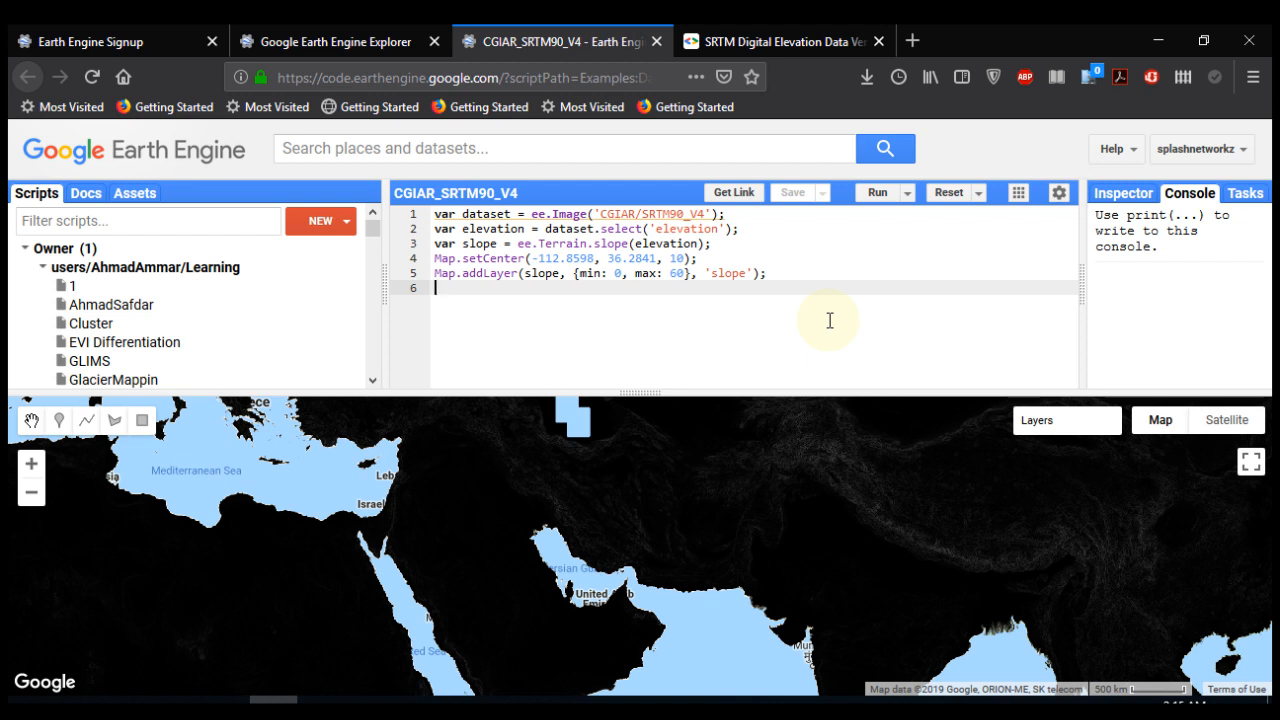
{"action": "left_click", "coordinate": [340, 41]}
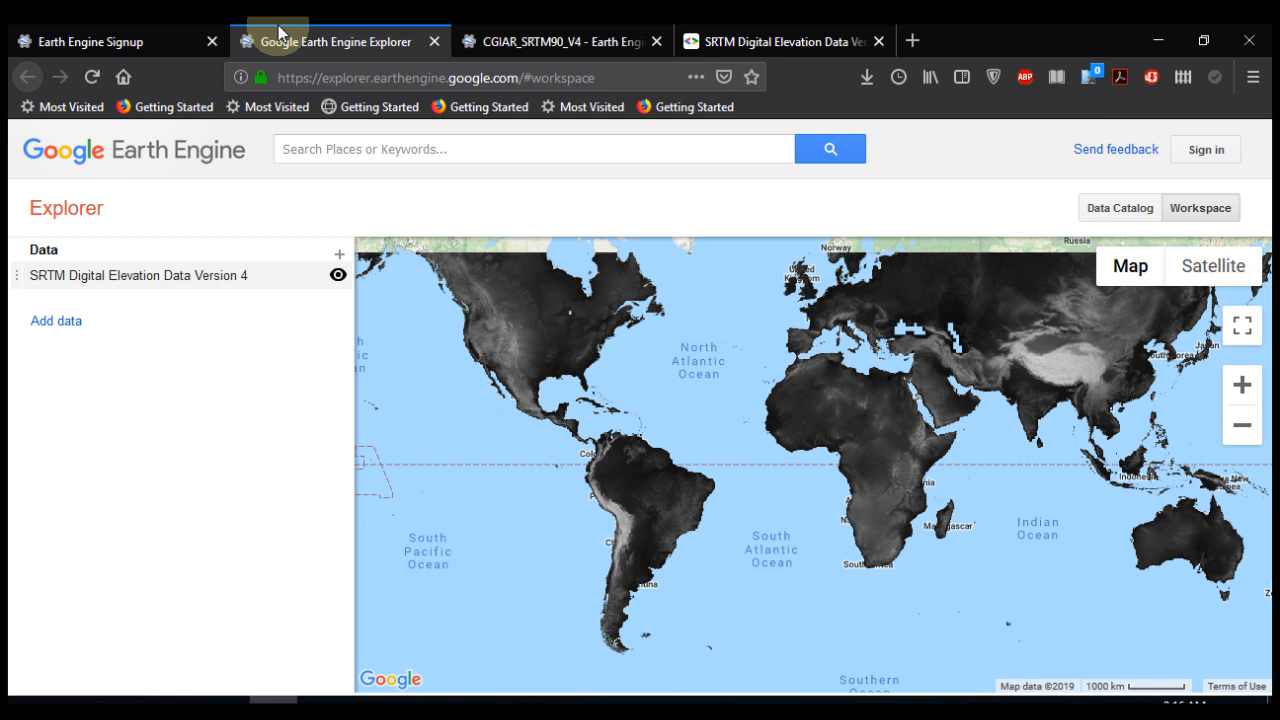
{"action": "left_click", "coordinate": [85, 41]}
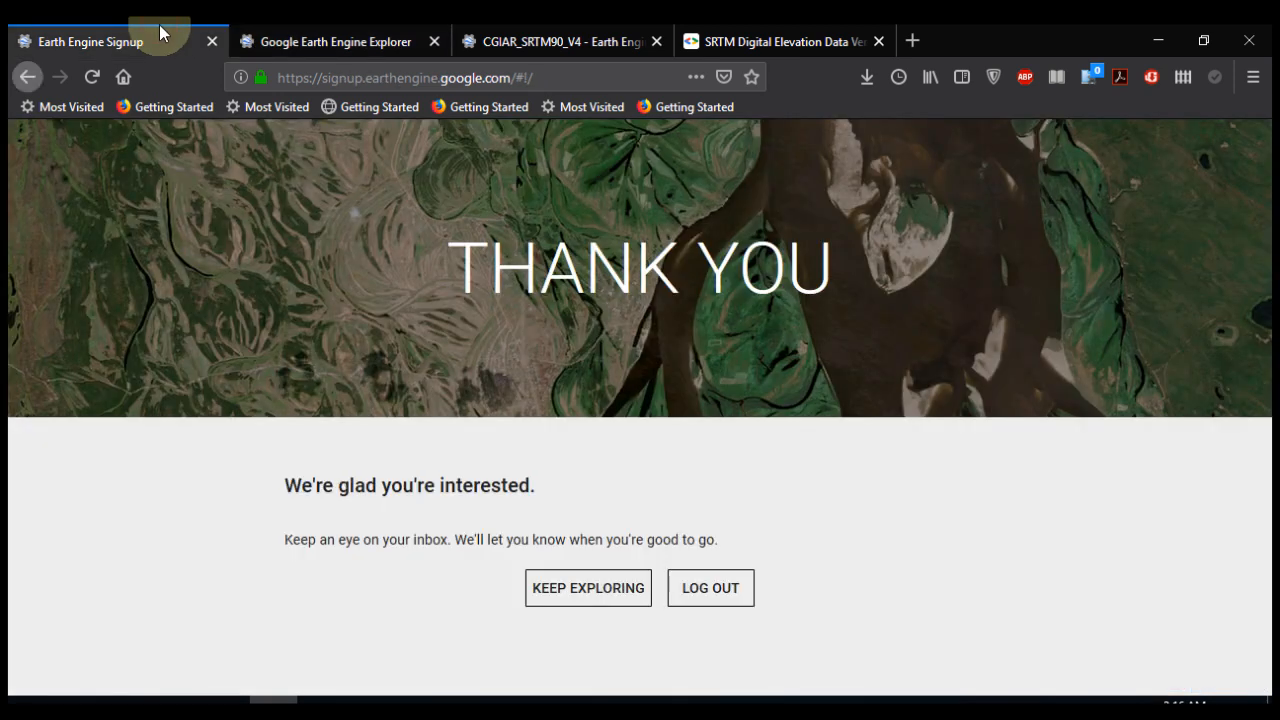